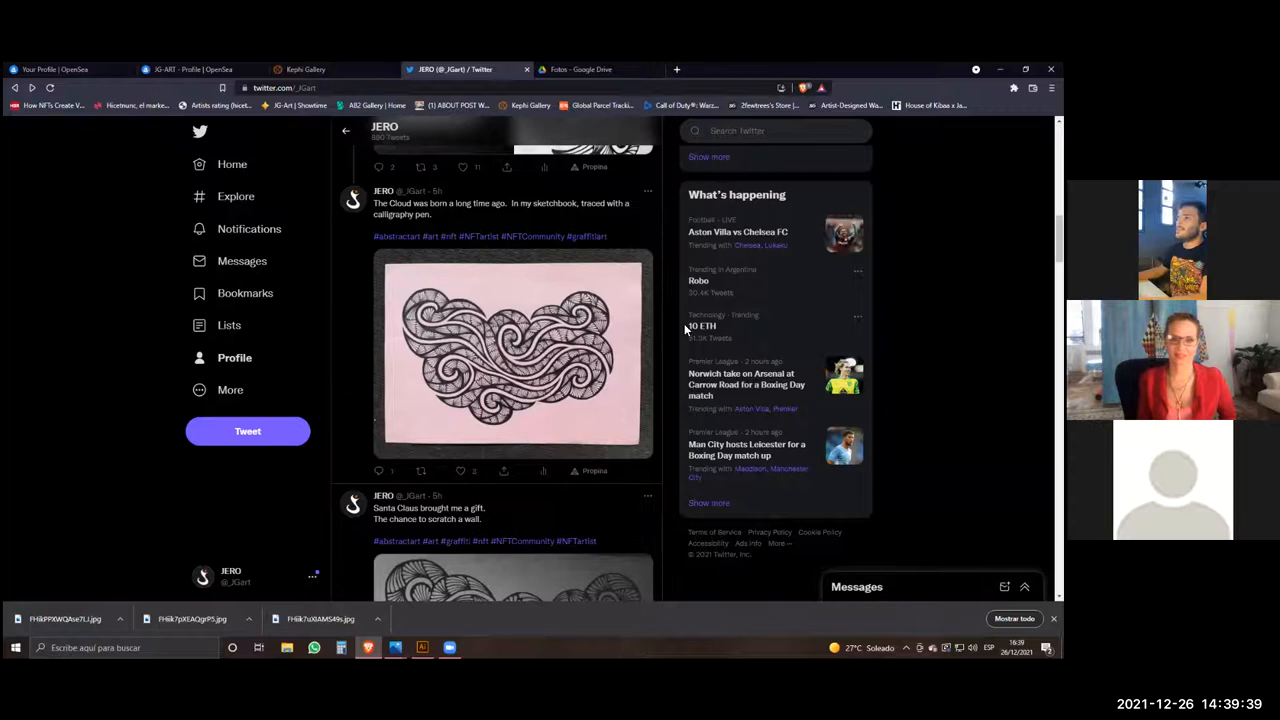
Switch from the Twitter feed to the artist's JG-Art profile on Kephi Gallery.
left_click(330, 68)
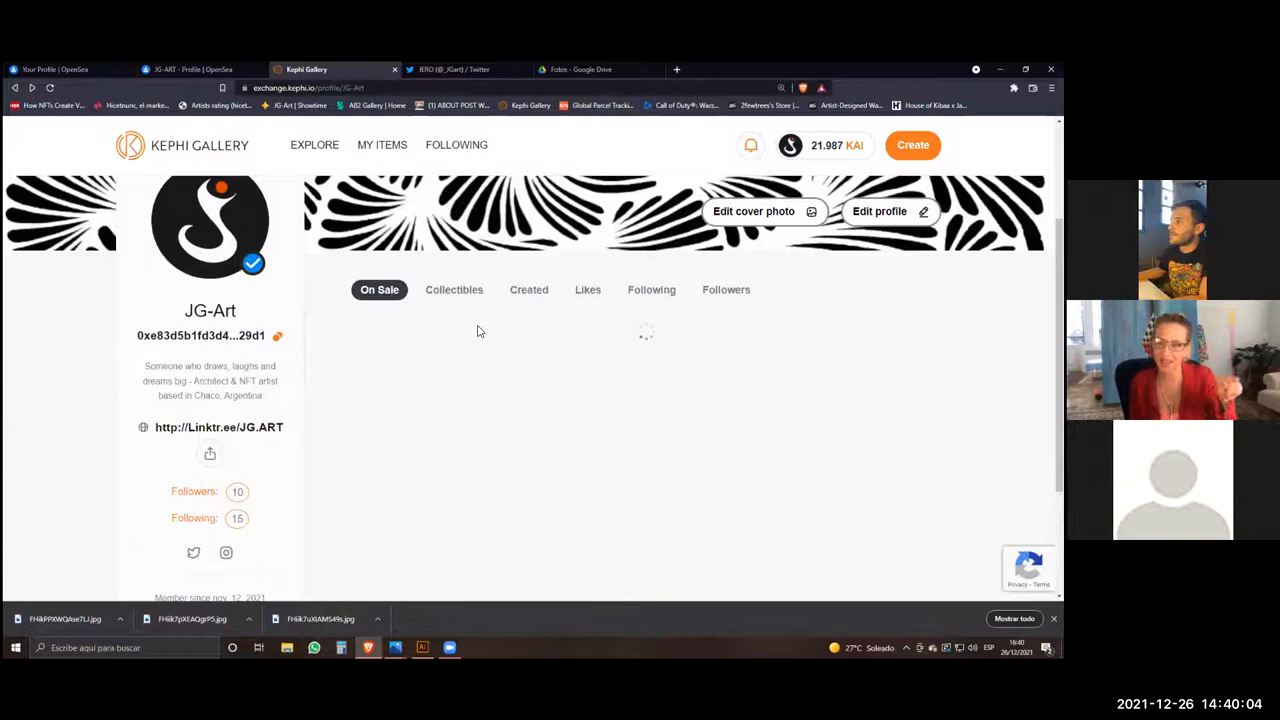
Open an R3VOLUTION NFT's detail page showing its 1750 KAI price and description.
scroll("down", 3)
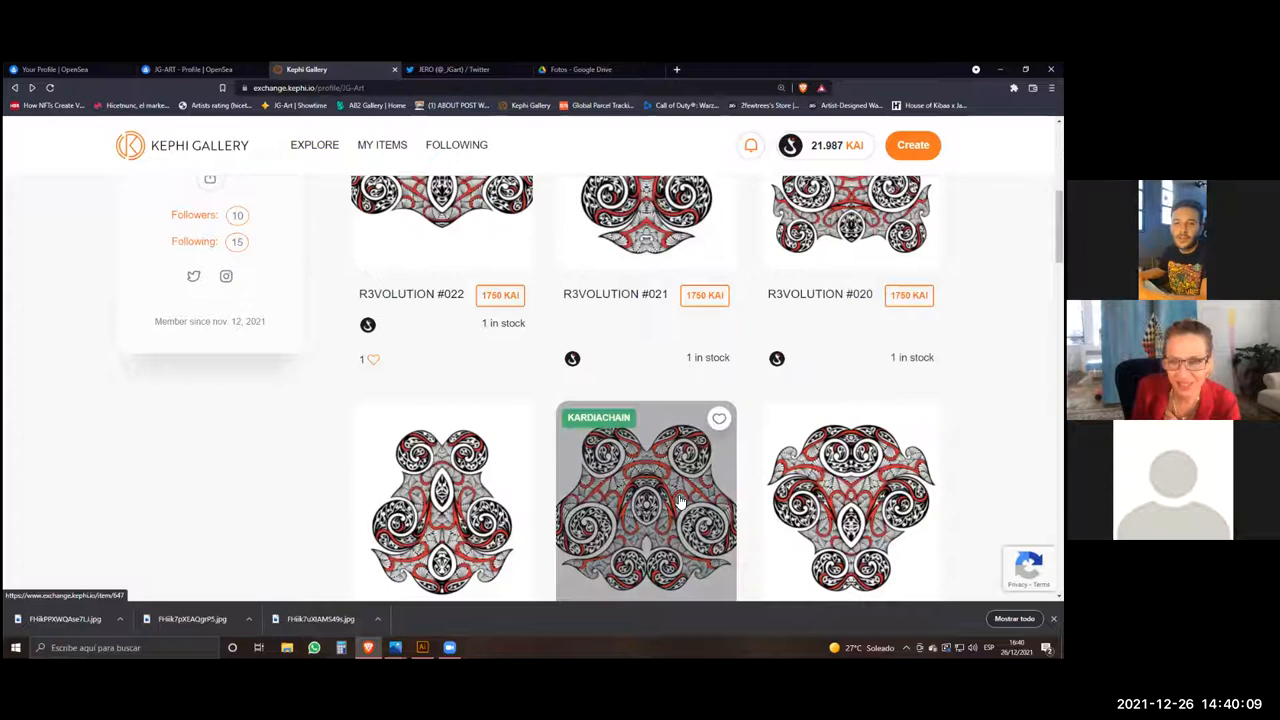
left_click(644, 500)
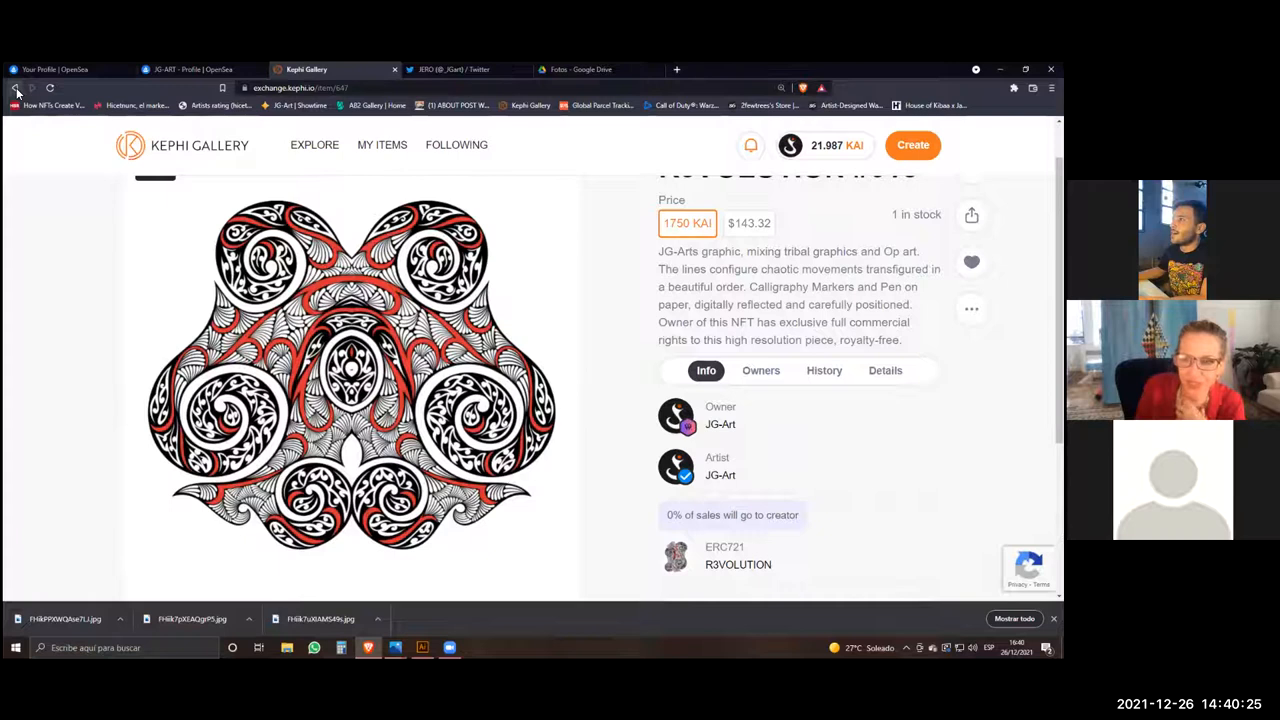
Return to the JG-Art profile and browse the R3VOLUTION grid down to pieces #013–#011.
left_click(16, 88)
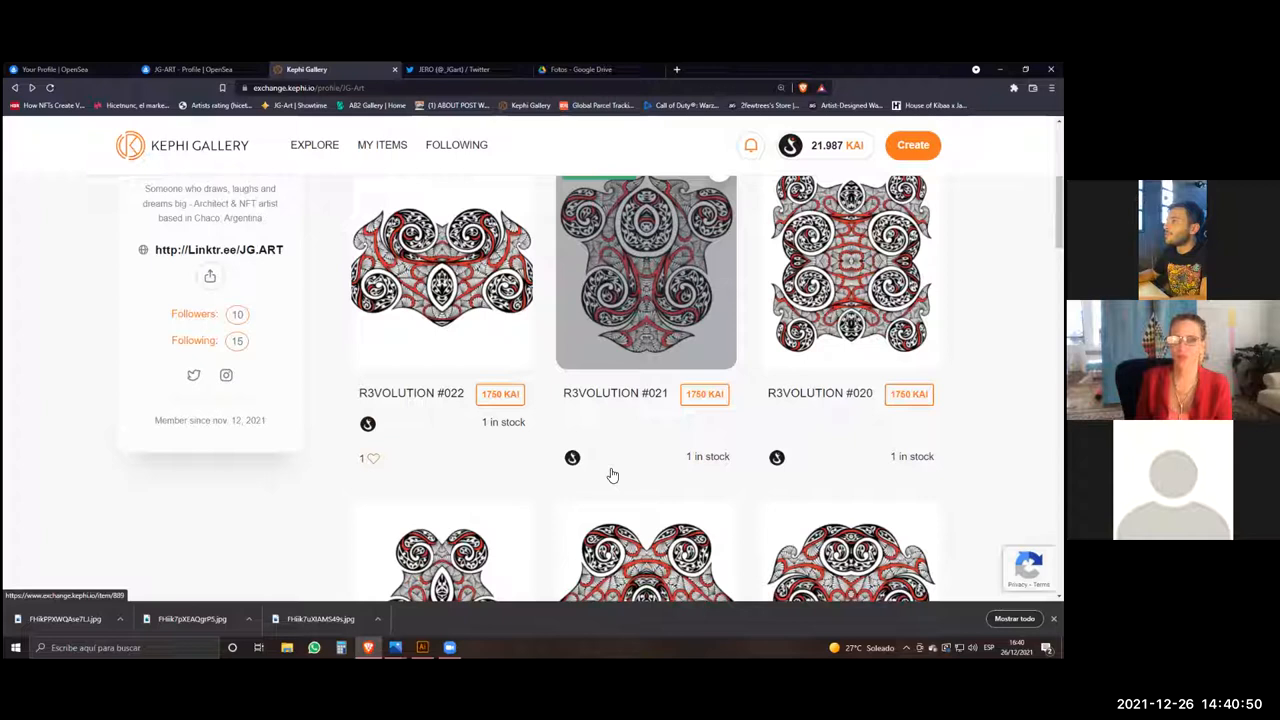
scroll("down", 3)
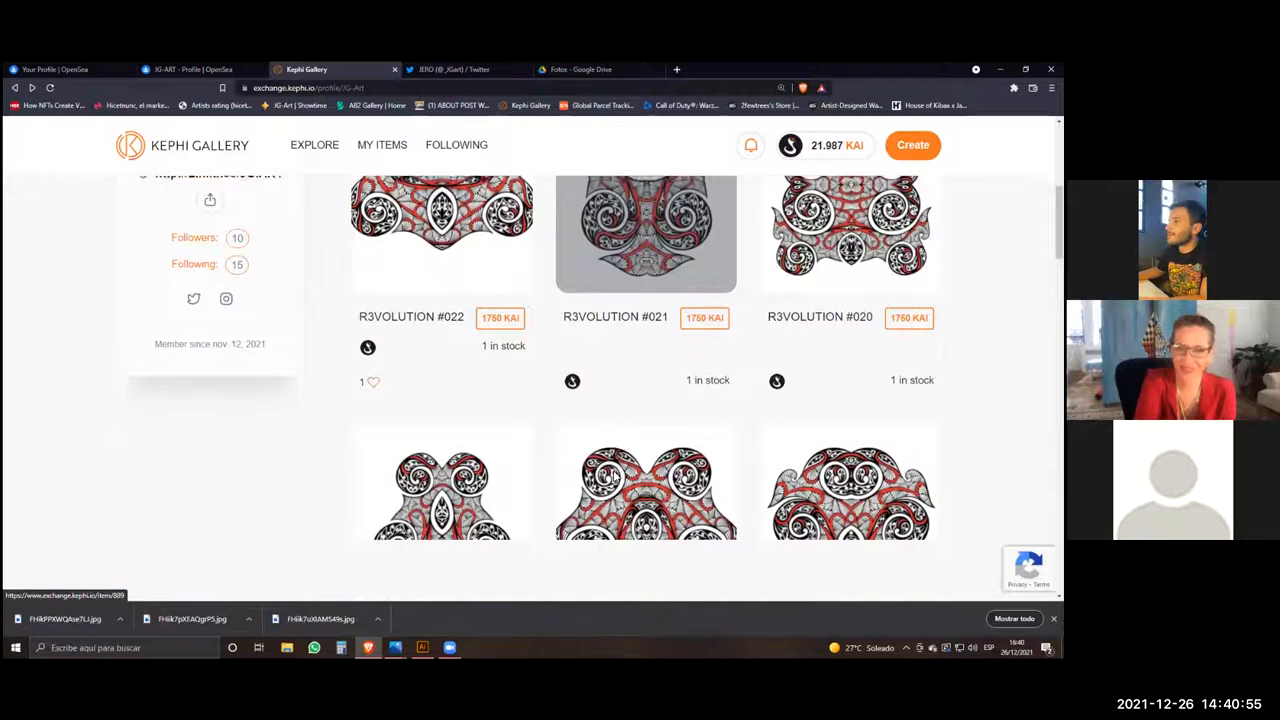
scroll("down", 3)
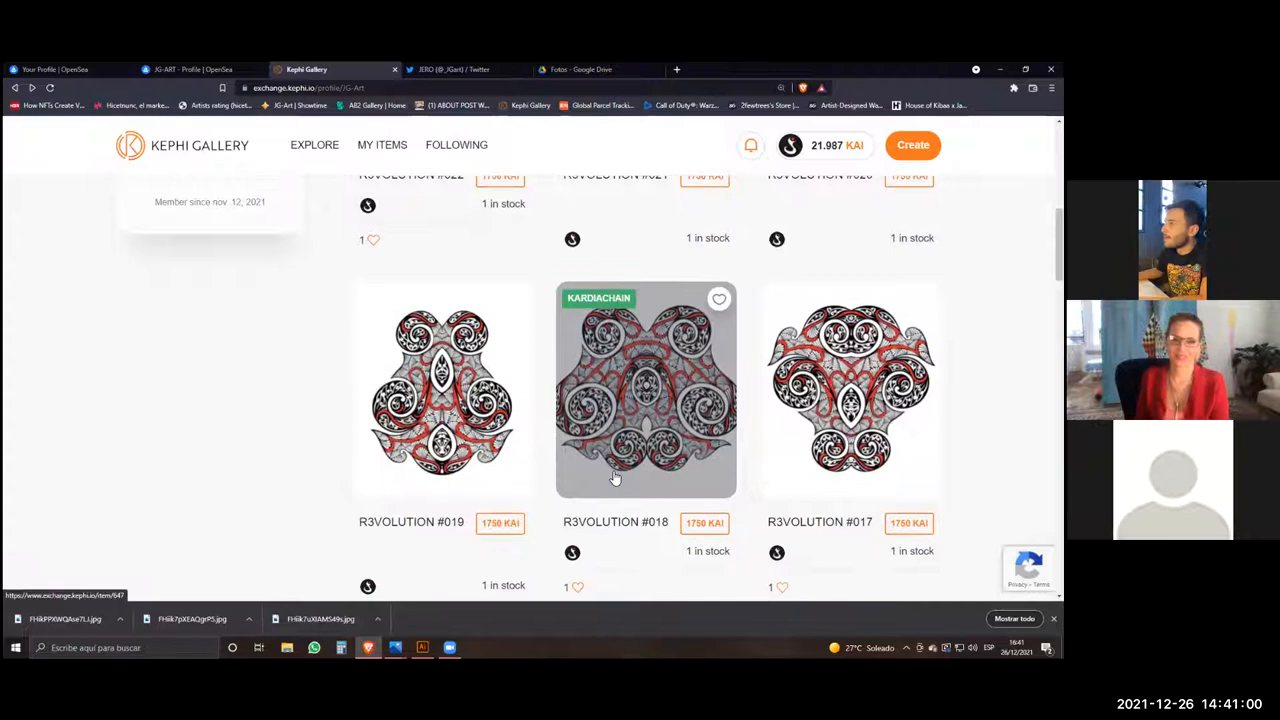
scroll("down", 3)
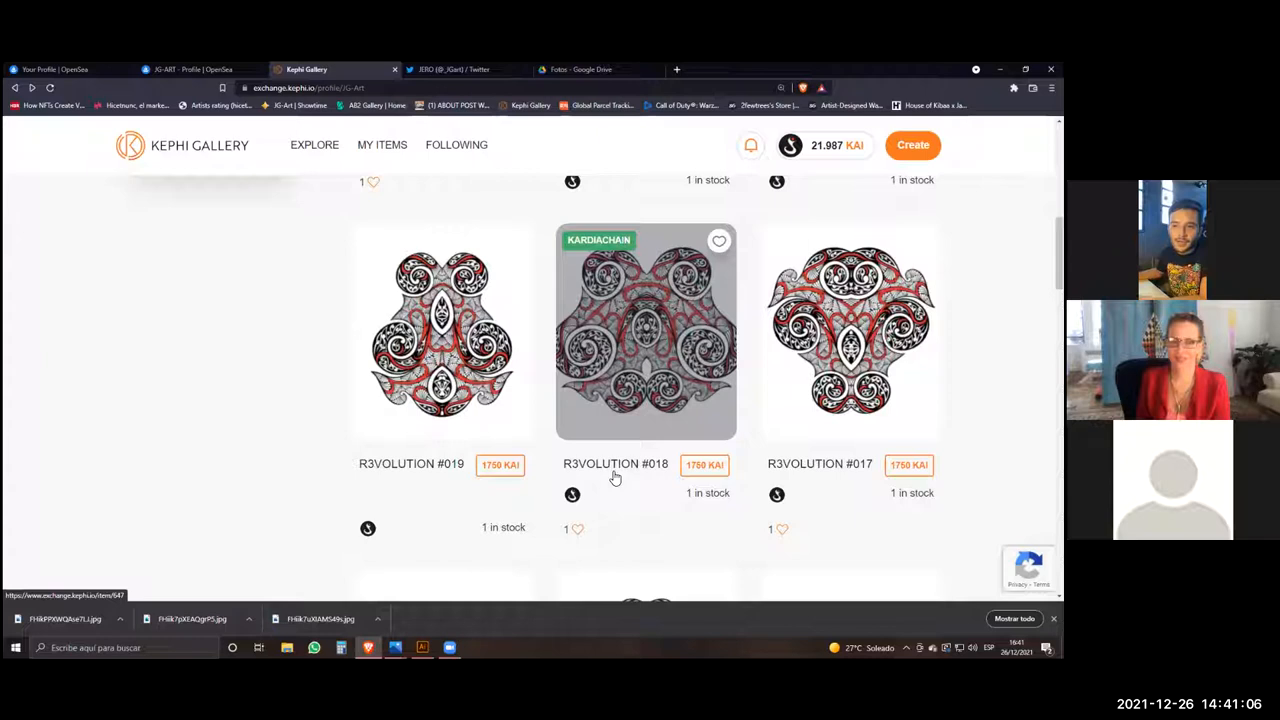
scroll("down", 3)
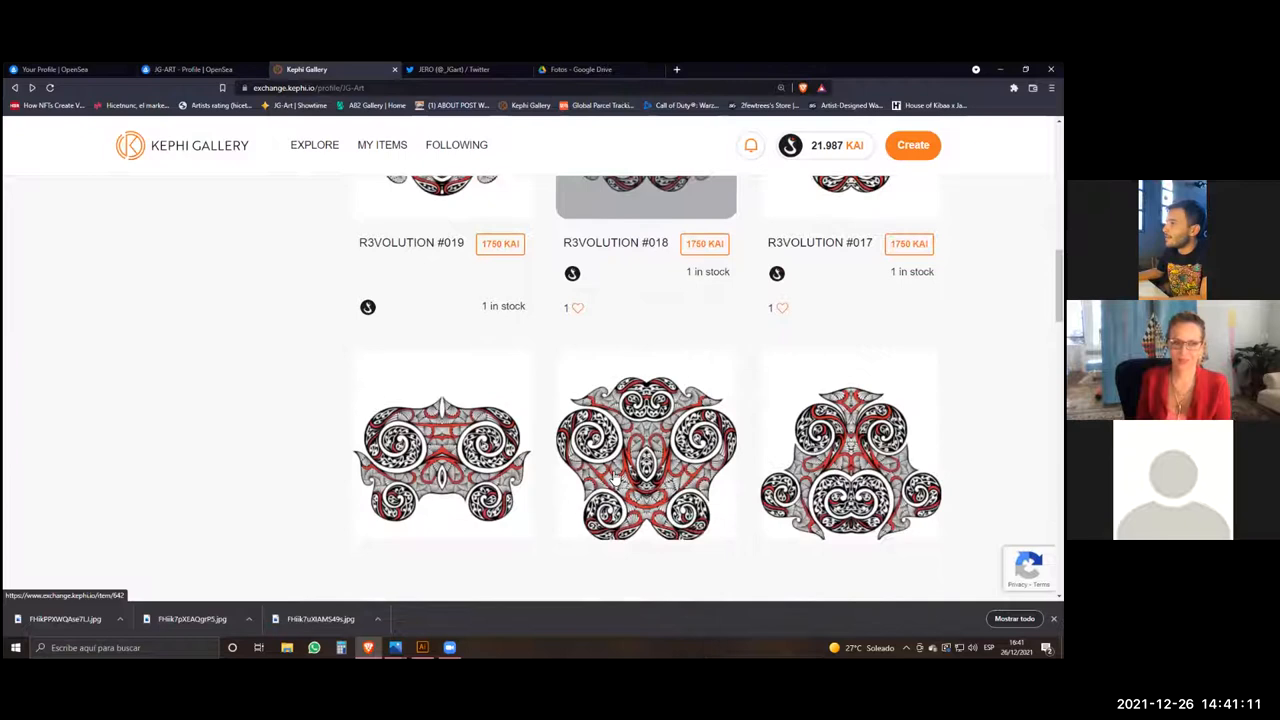
scroll("down", 3)
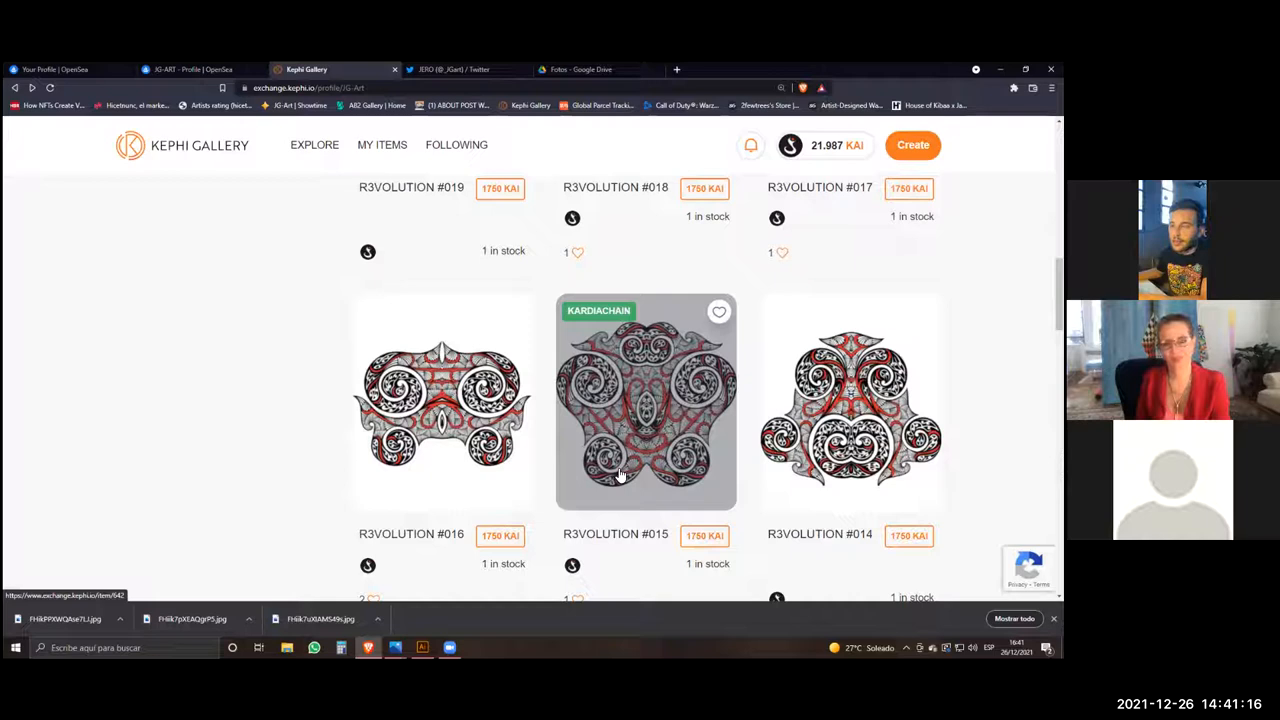
scroll("down", 3)
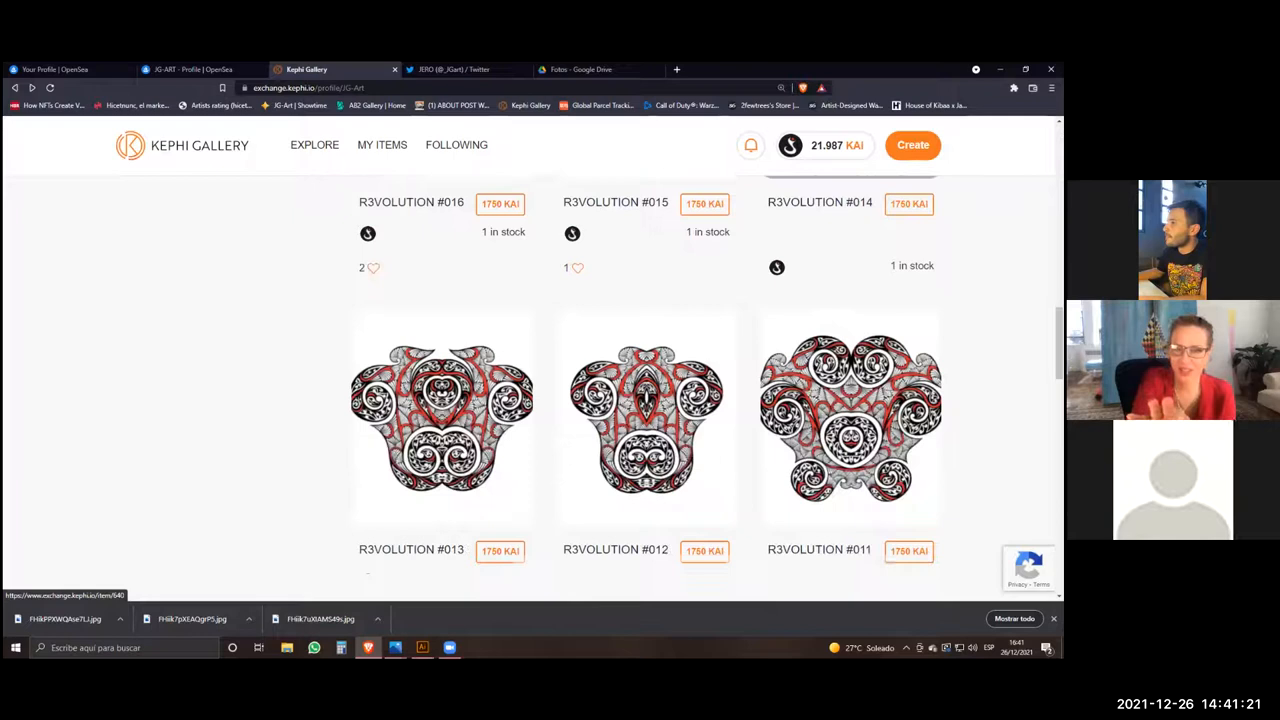
Show the black-and-white mural photo with the silhouetted figure in Windows Photos.
left_click(442, 420)
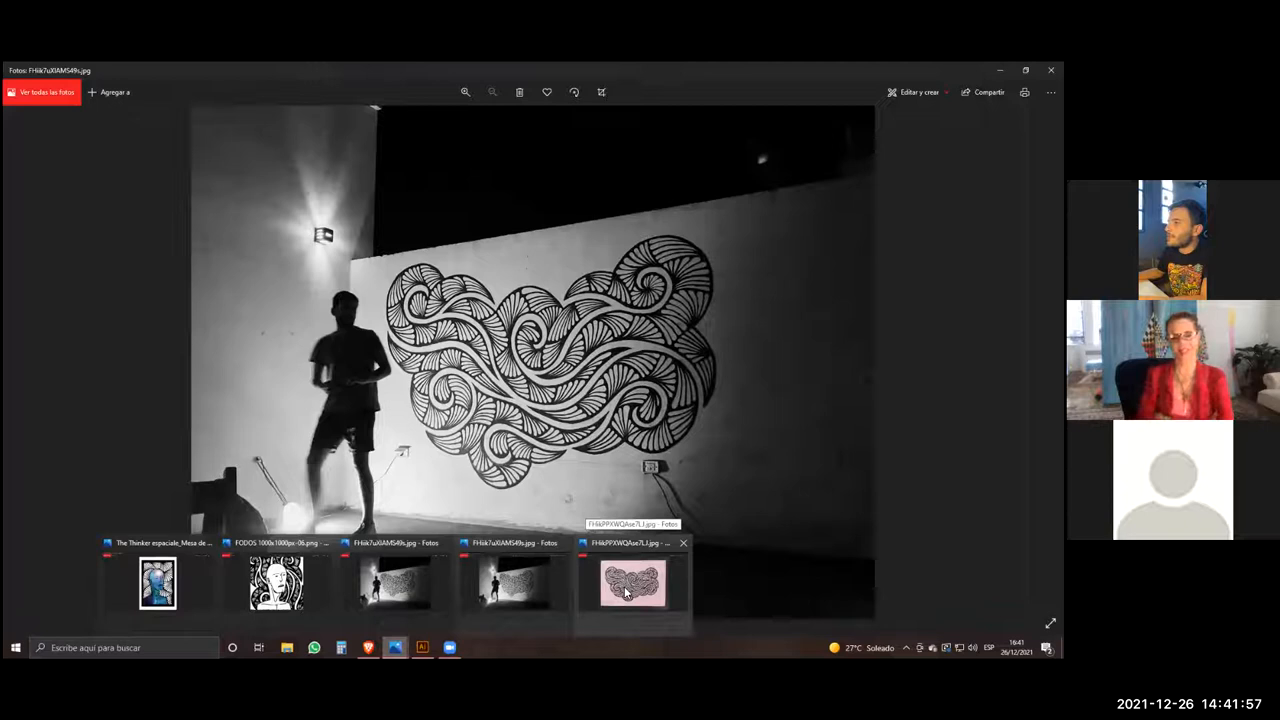
left_click(632, 584)
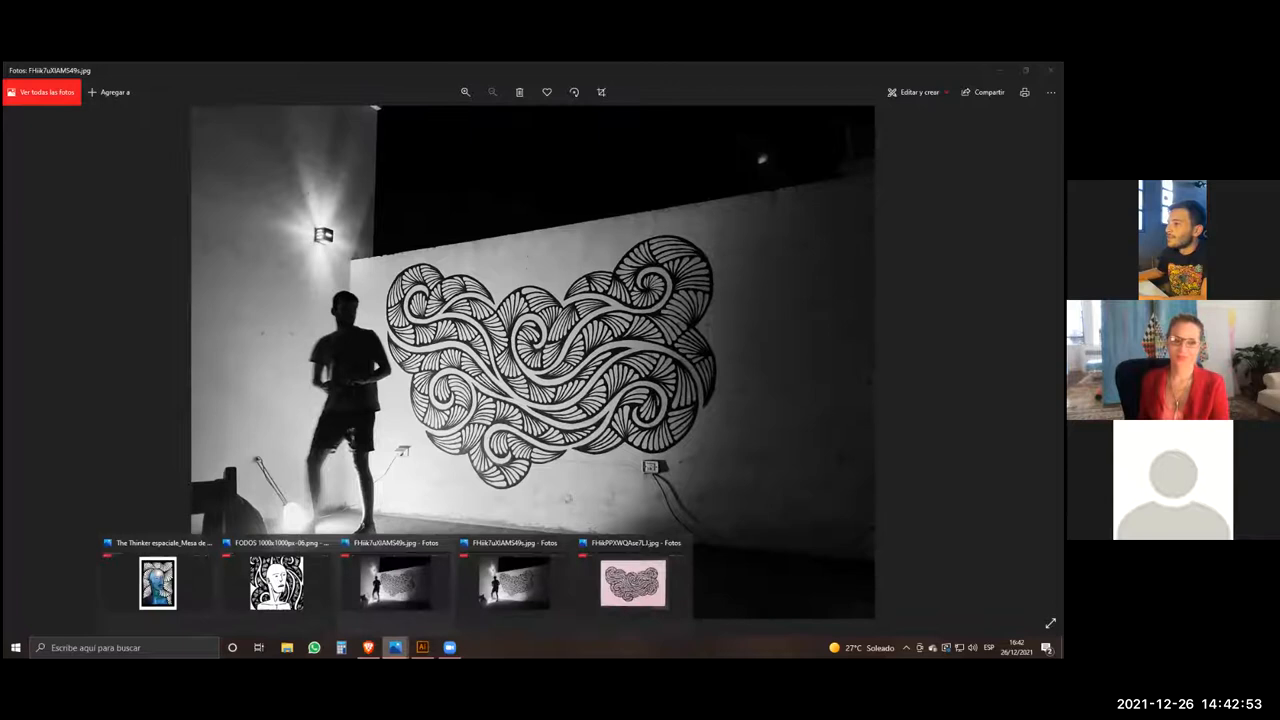
Open The Thinker Universe PDF from the THINKER folder.
left_click(156, 582)
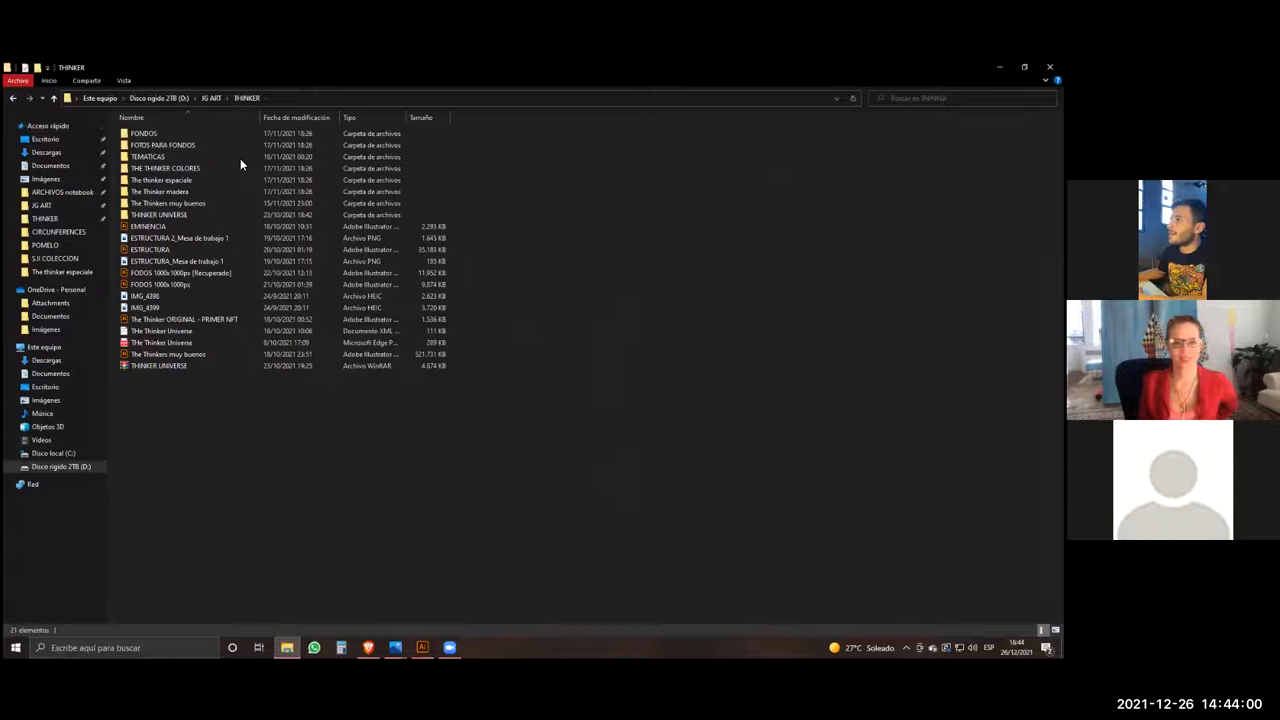
double_click(160, 342)
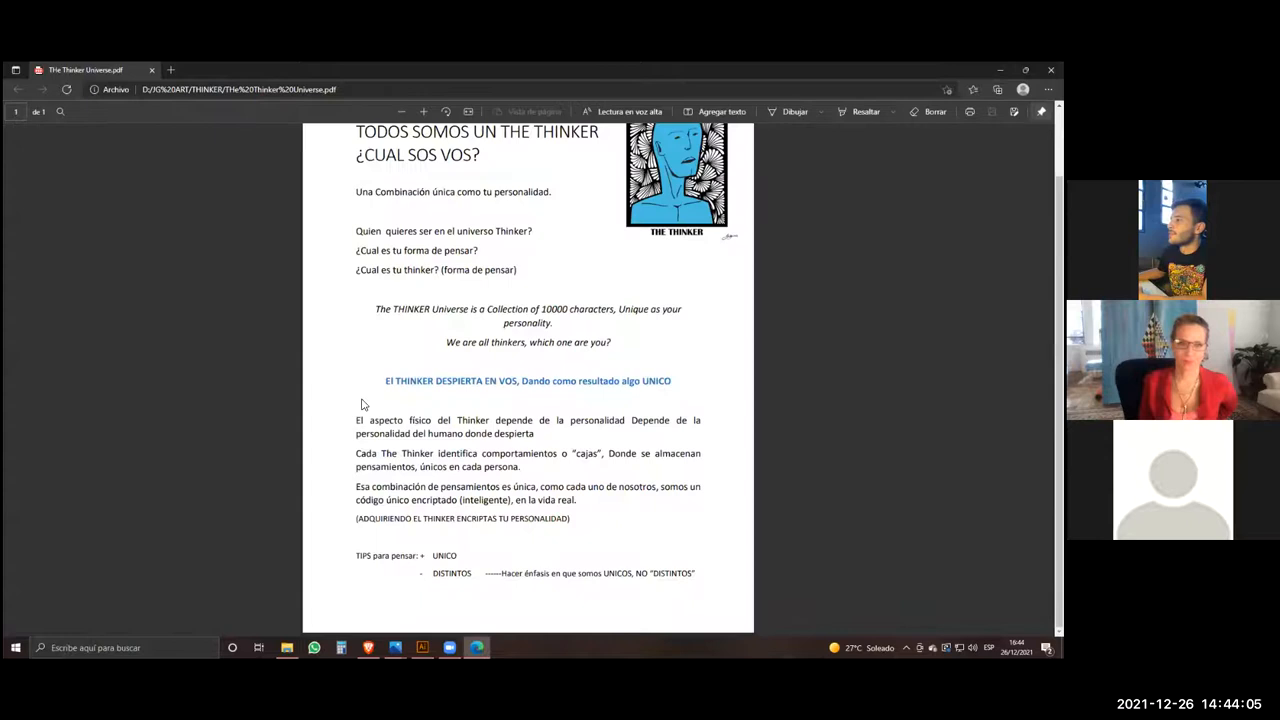